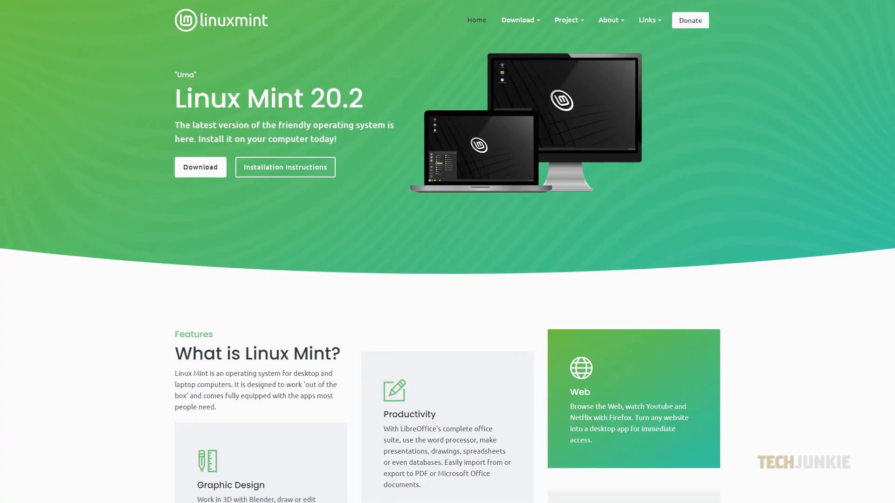
scroll("down", 3)
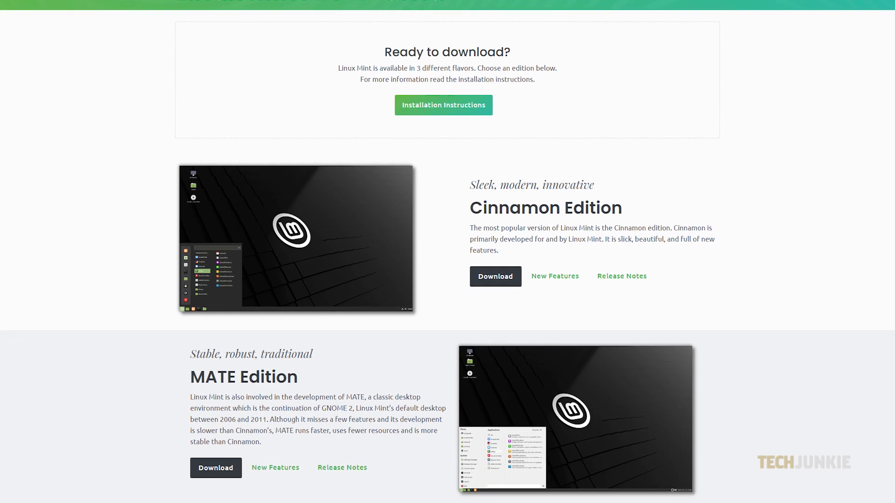
scroll("down", 3)
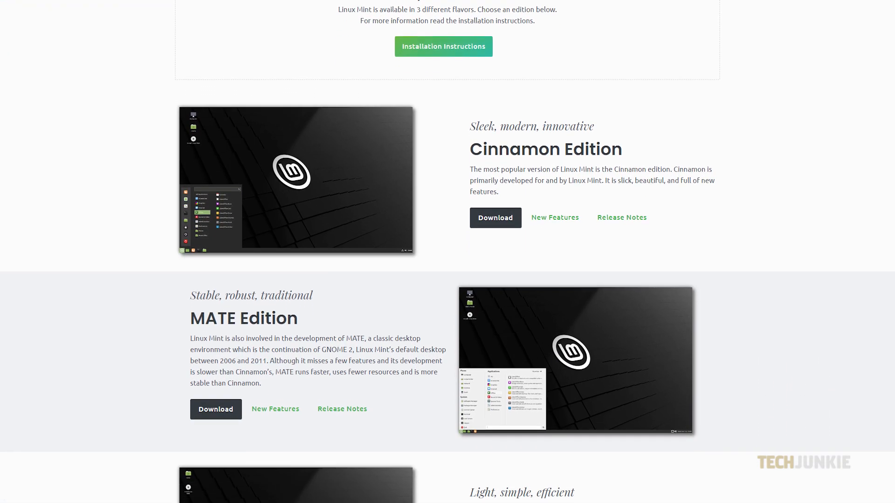
scroll("down", 3)
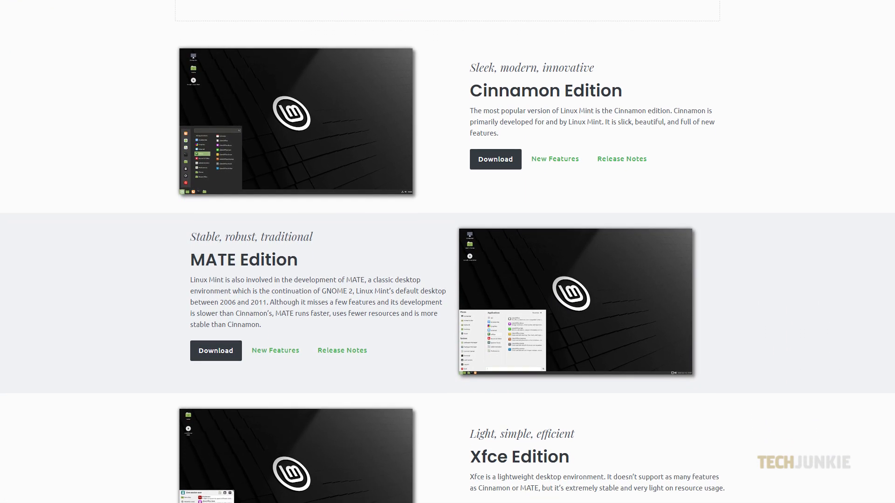
scroll("up", 3)
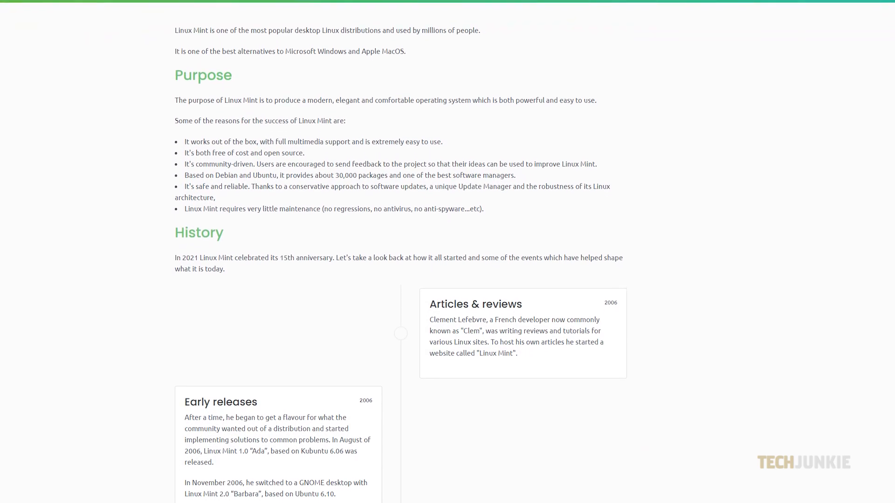
scroll("down", 3)
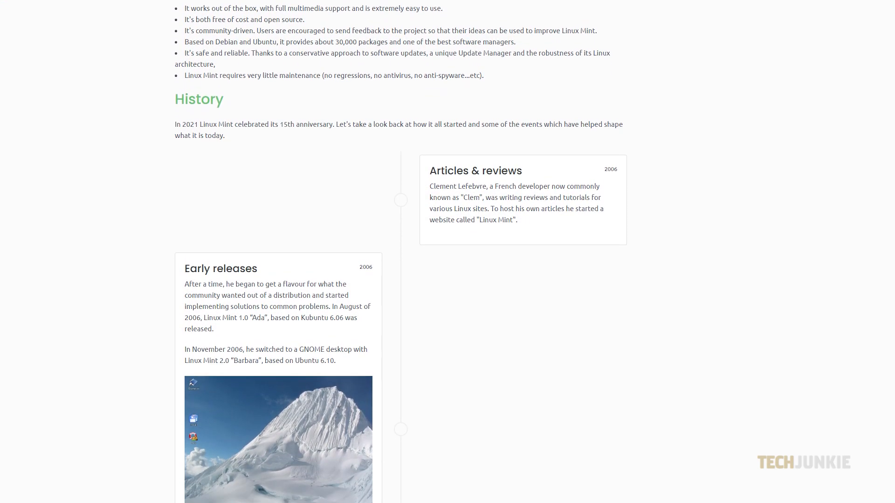
scroll("down", 3)
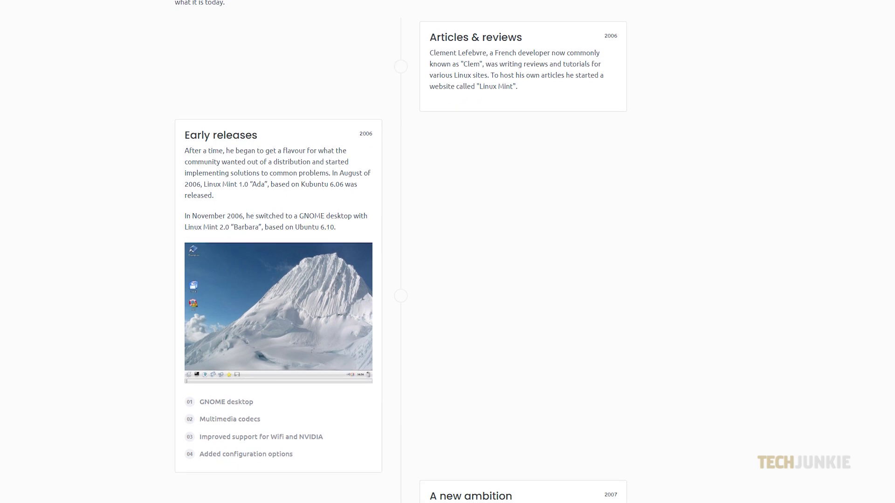
scroll("down", 3)
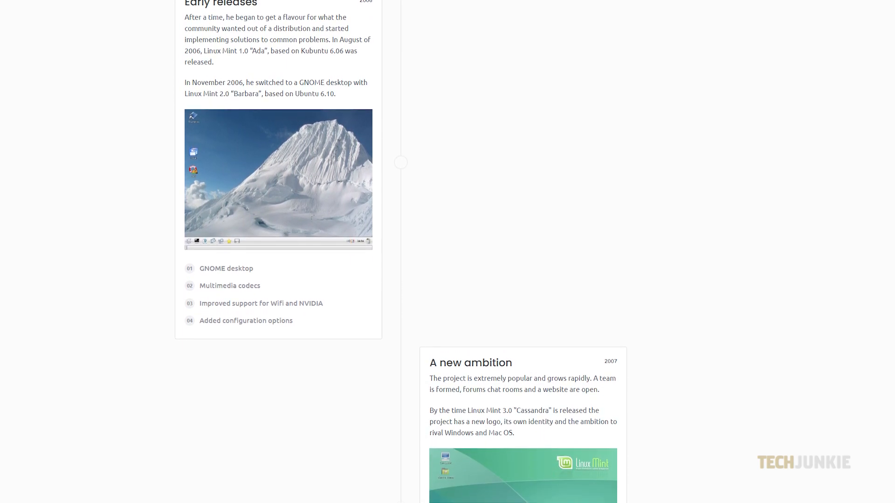
scroll("down", 3)
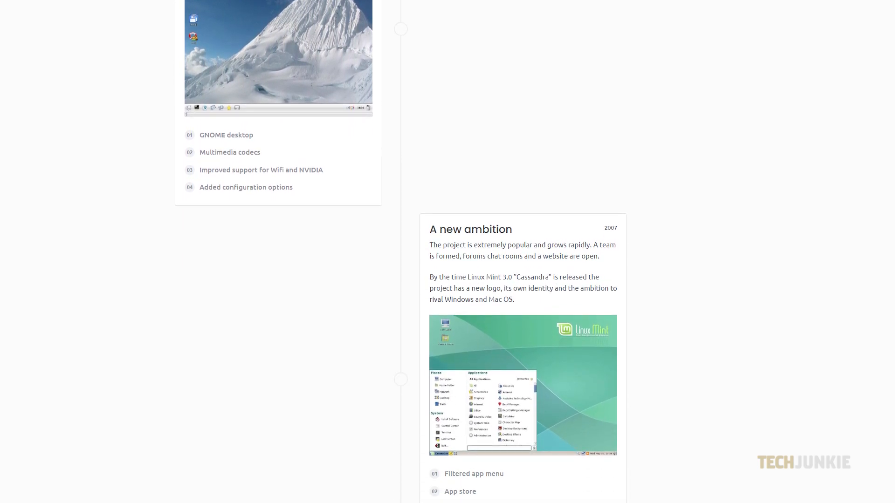
scroll("down", 3)
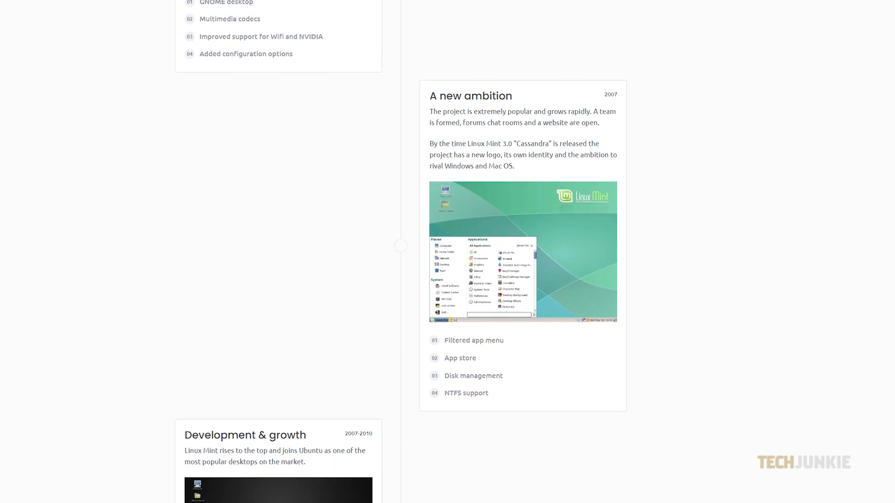
scroll("down", 3)
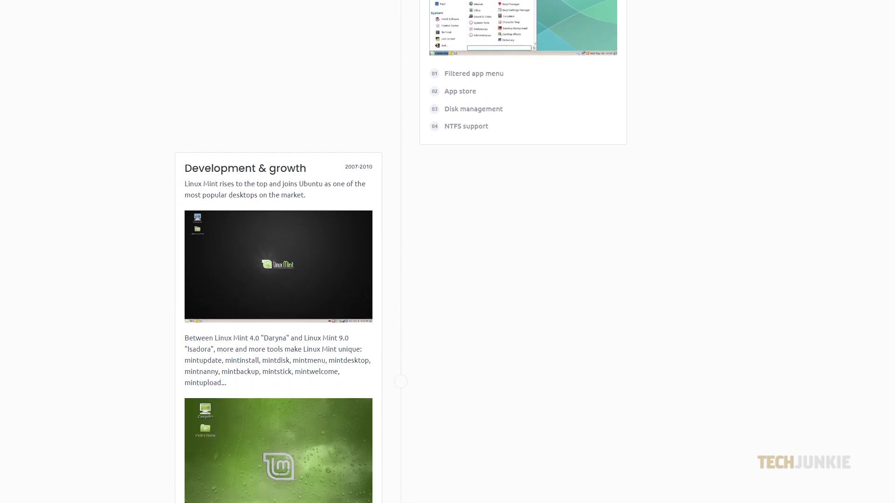
scroll("down", 3)
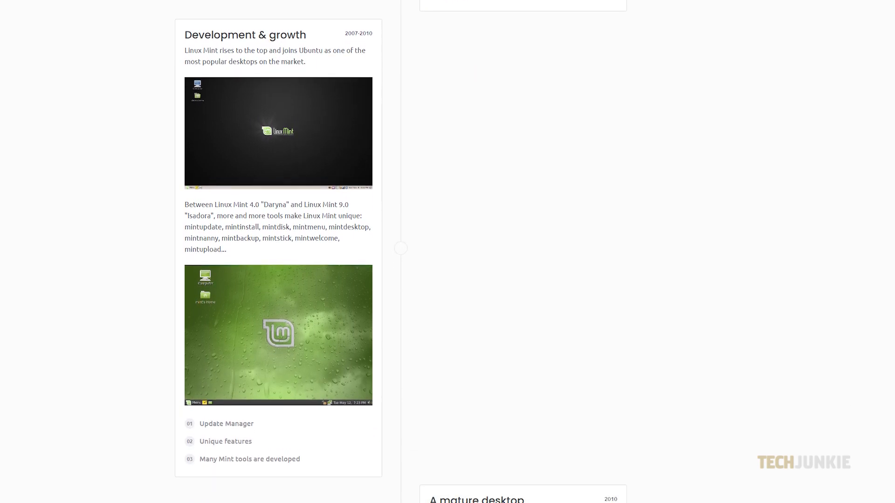
scroll("down", 3)
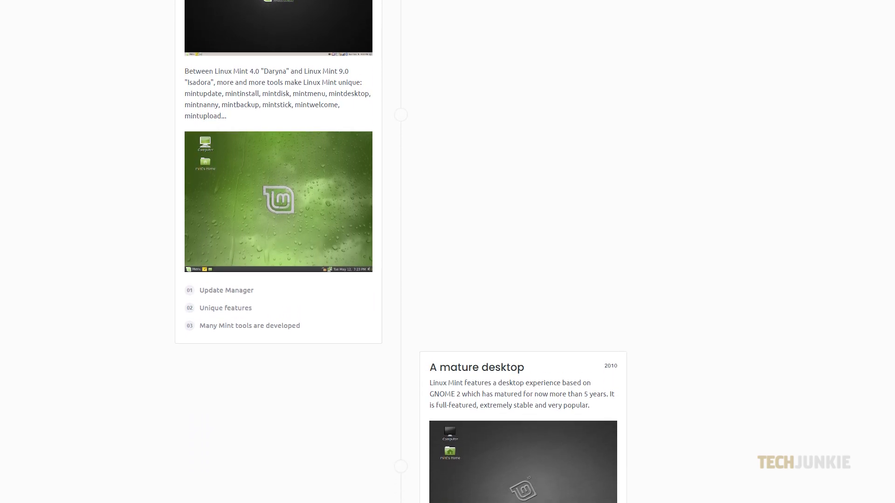
scroll("down", 3)
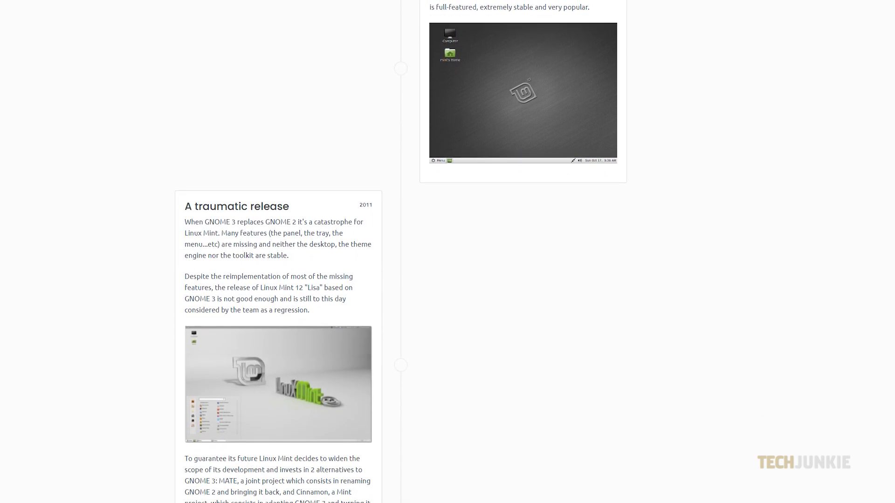
scroll("down", 3)
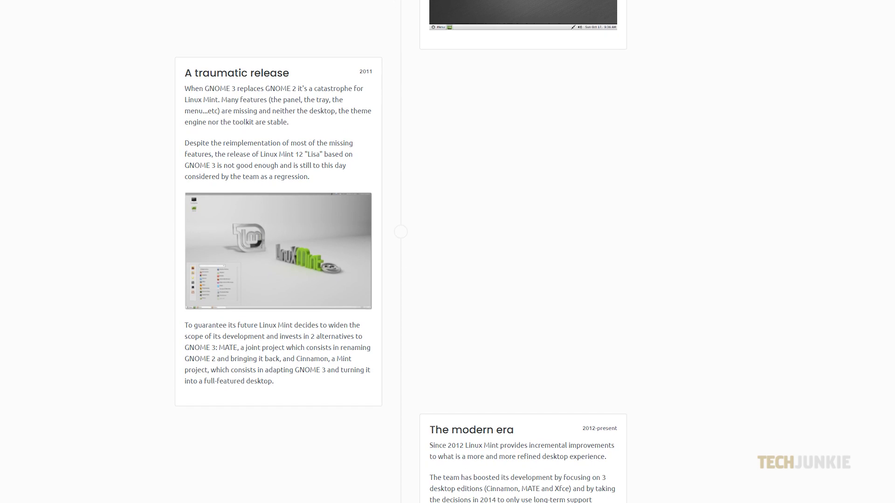
scroll("down", 3)
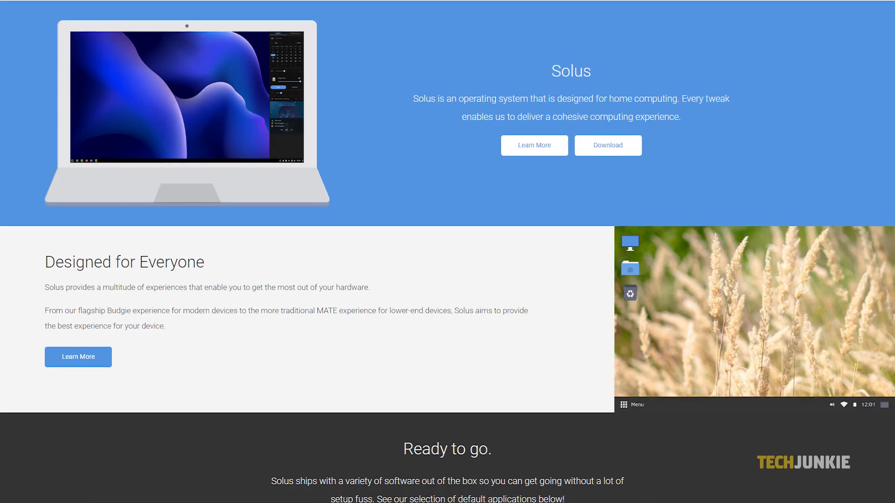
scroll("down", 3)
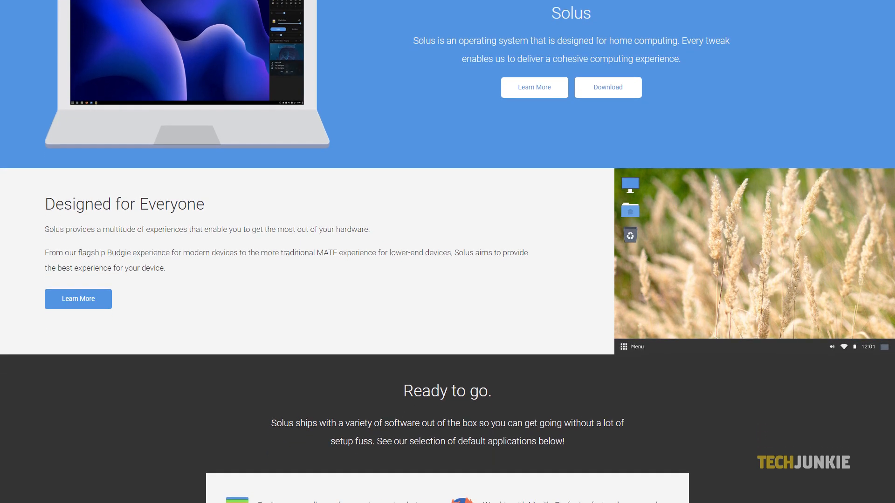
scroll("down", 3)
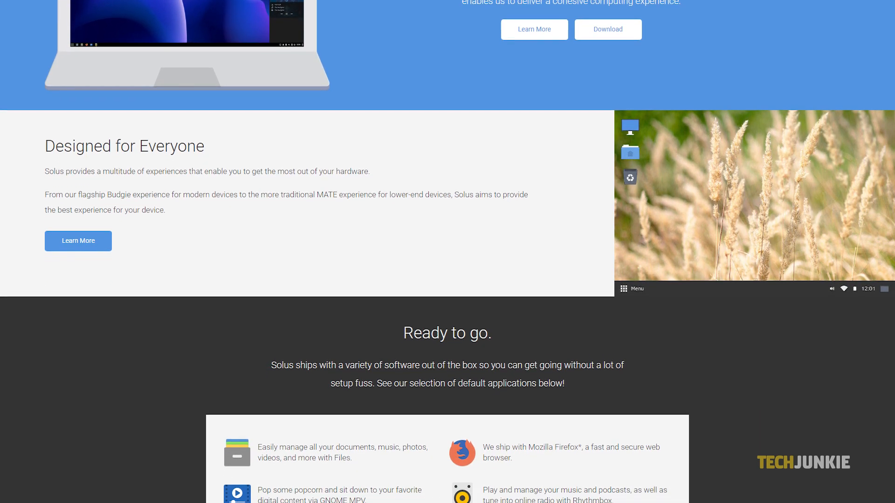
scroll("down", 3)
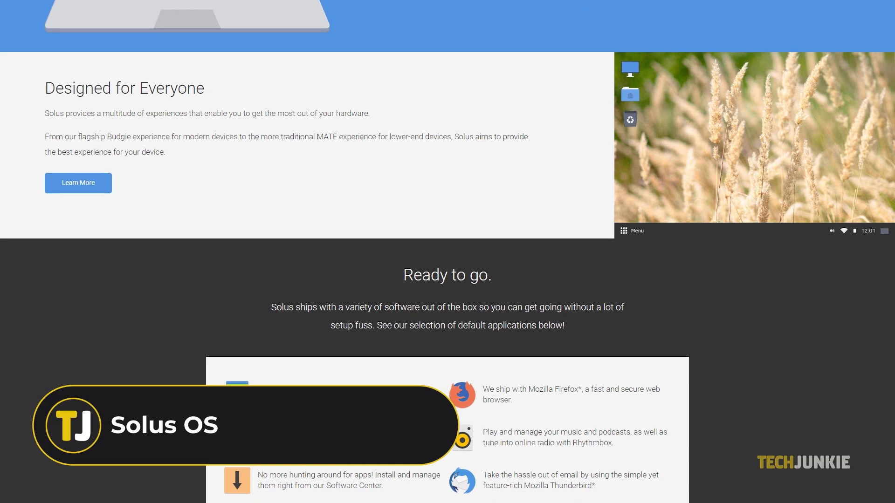
scroll("down", 3)
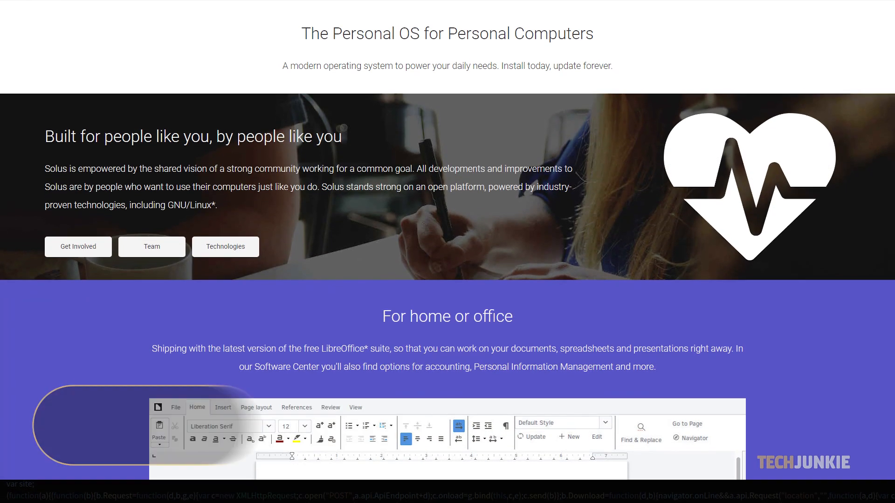
scroll("down", 3)
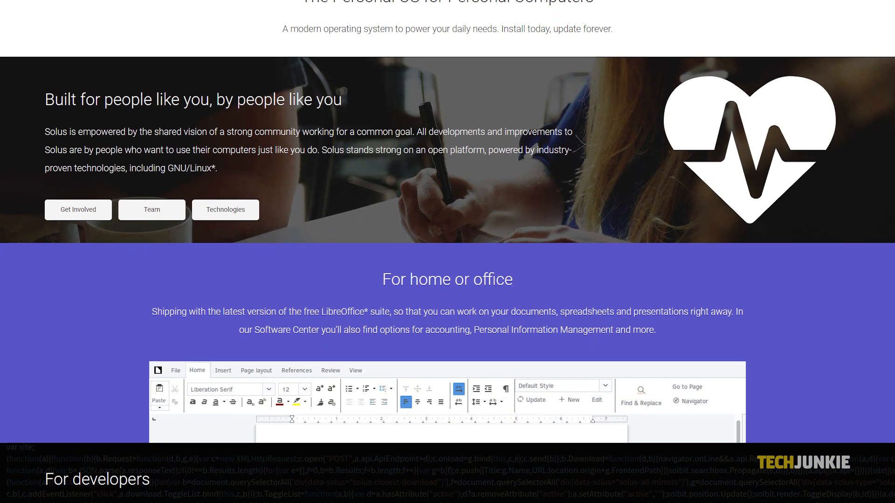
scroll("down", 3)
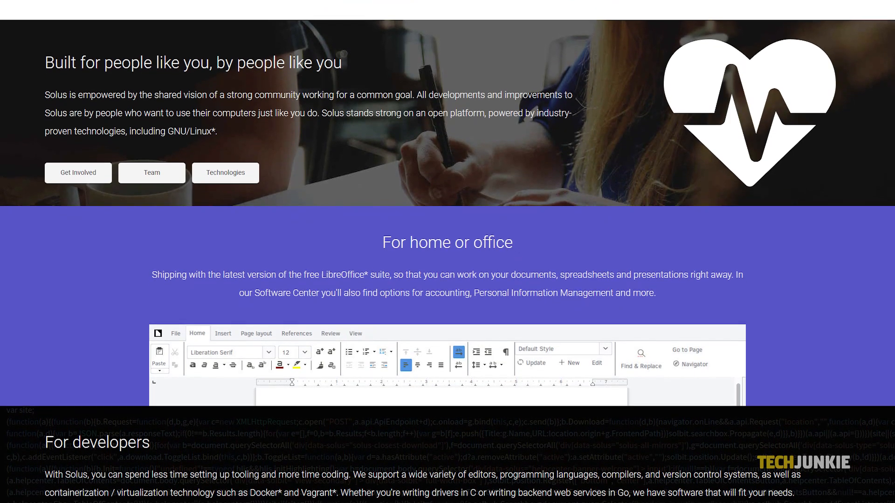
scroll("down", 3)
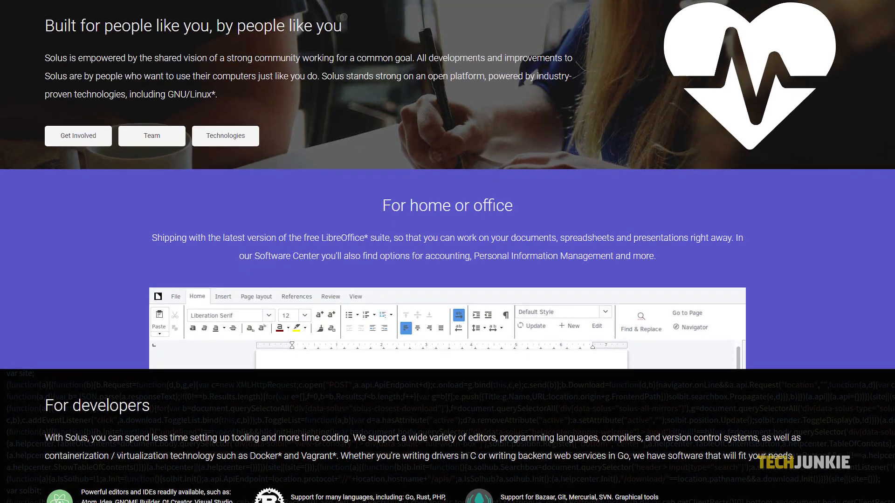
scroll("down", 3)
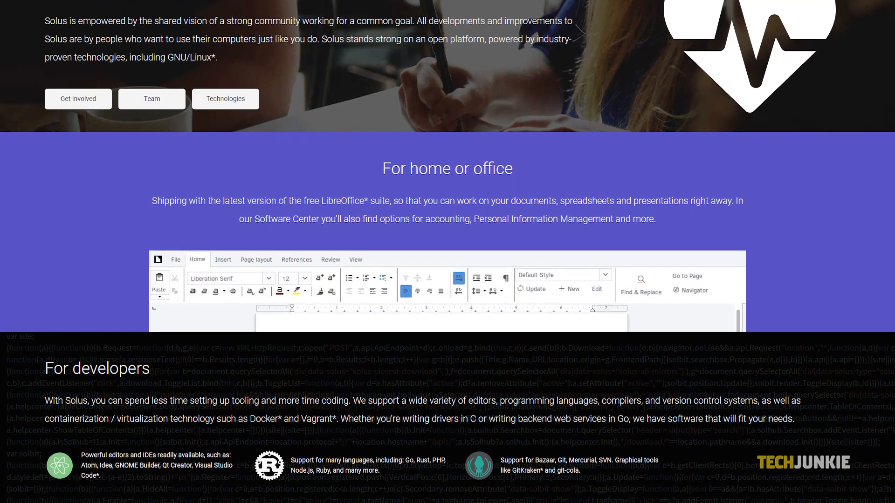
scroll("down", 3)
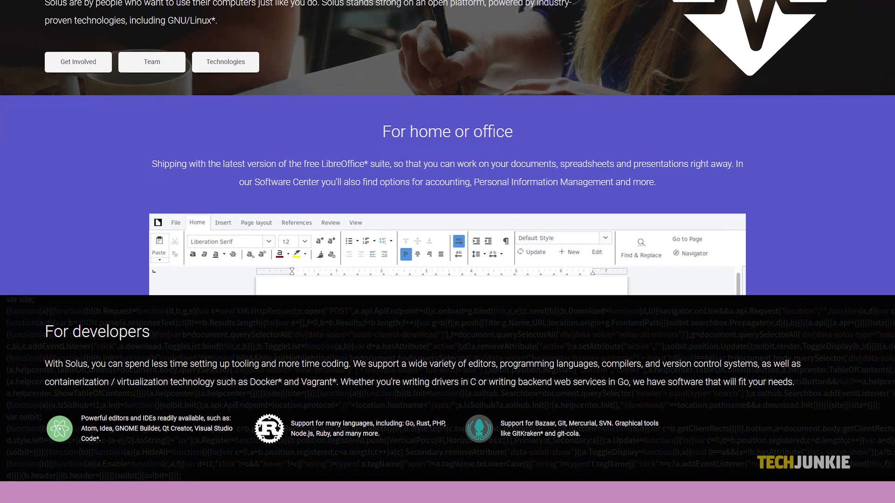
scroll("down", 3)
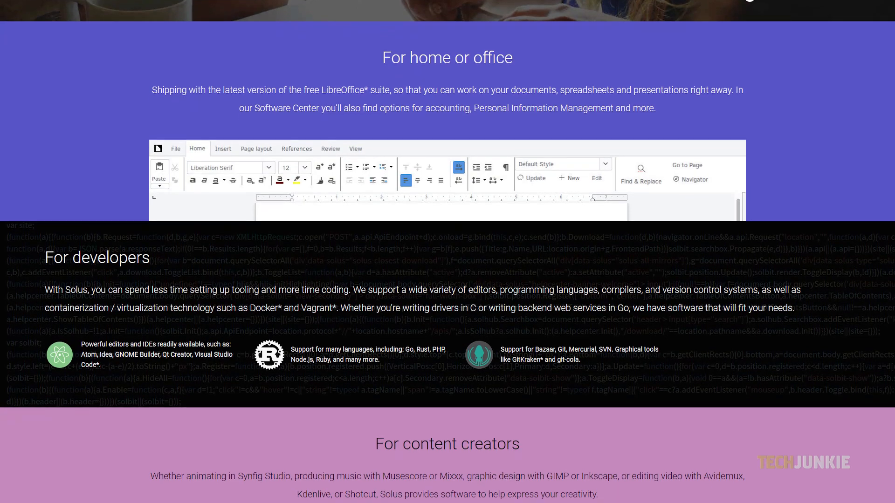
scroll("down", 3)
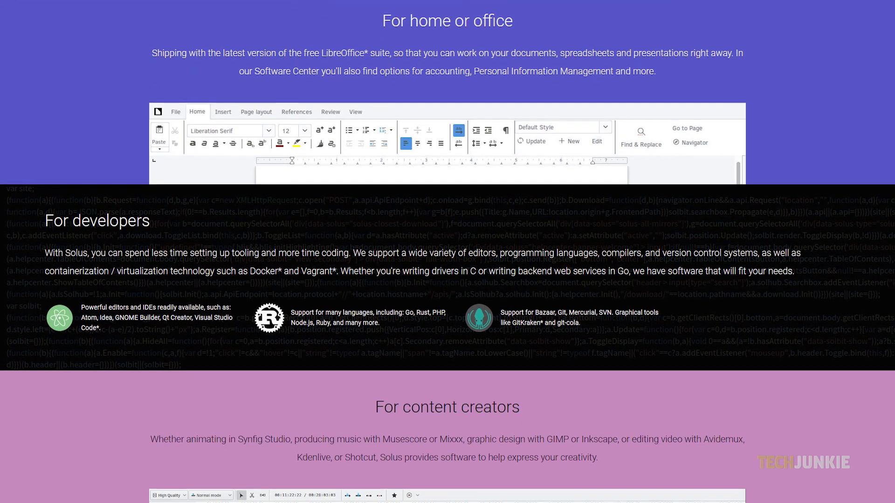
scroll("down", 3)
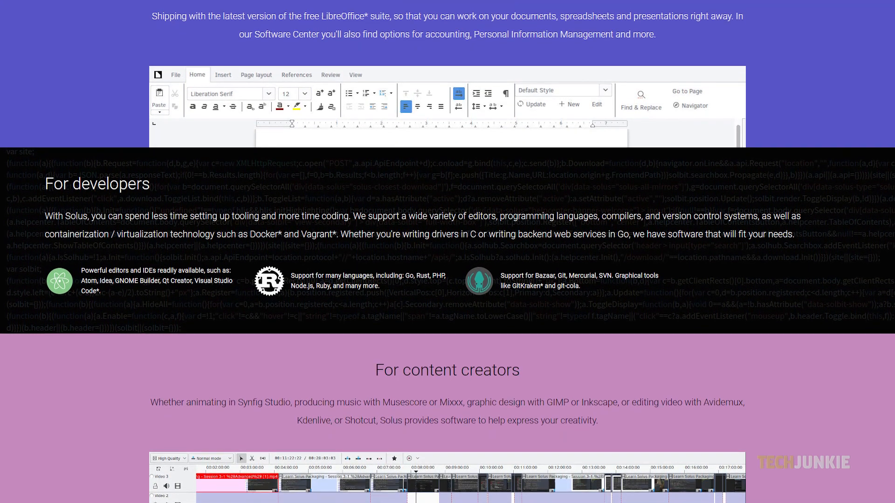
scroll("down", 3)
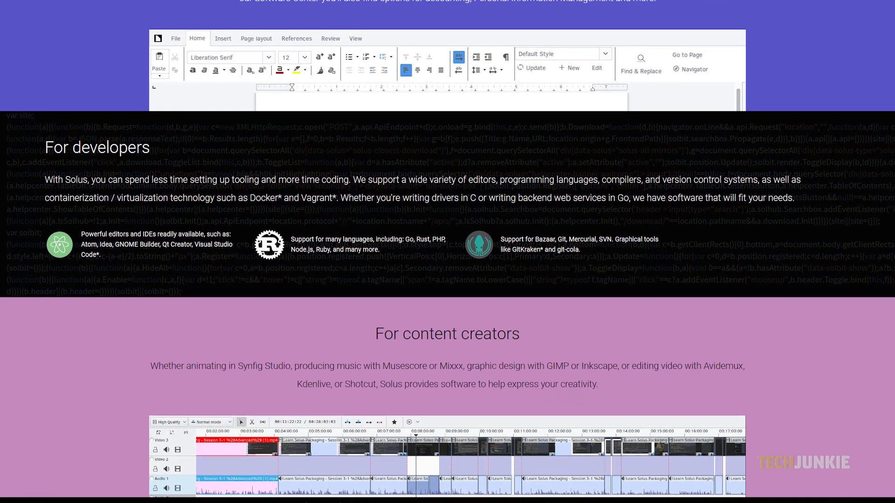
scroll("down", 3)
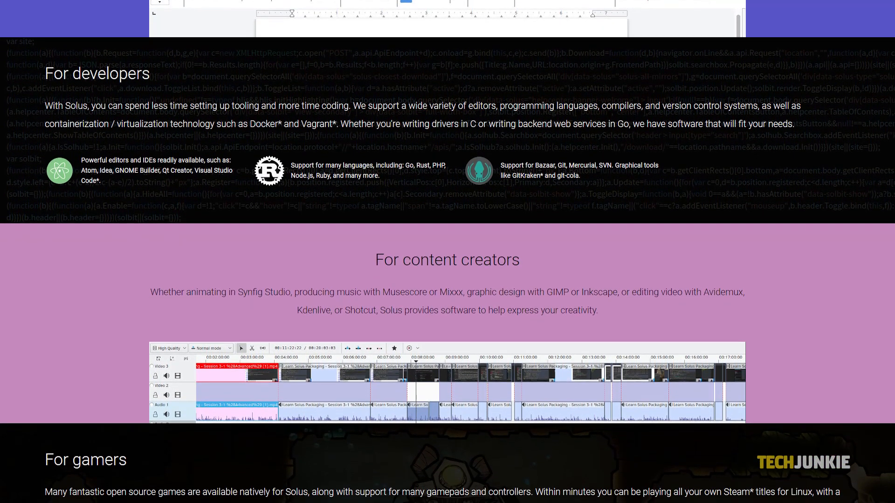
scroll("down", 3)
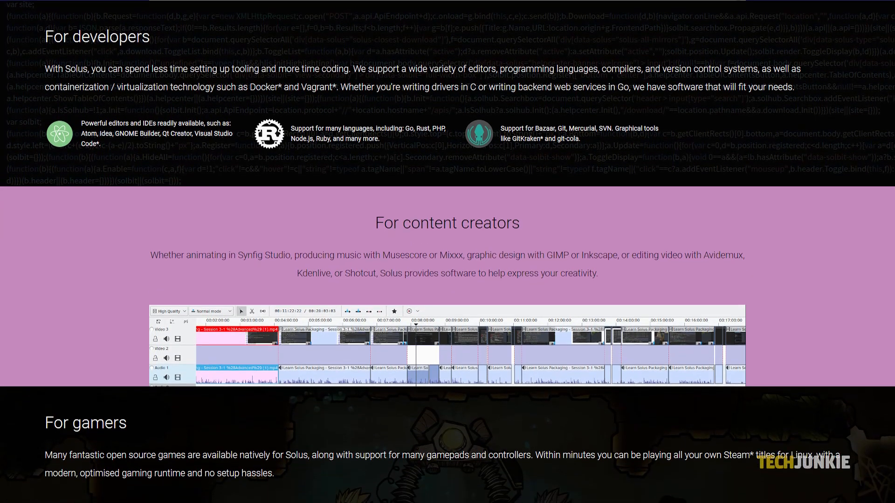
scroll("down", 3)
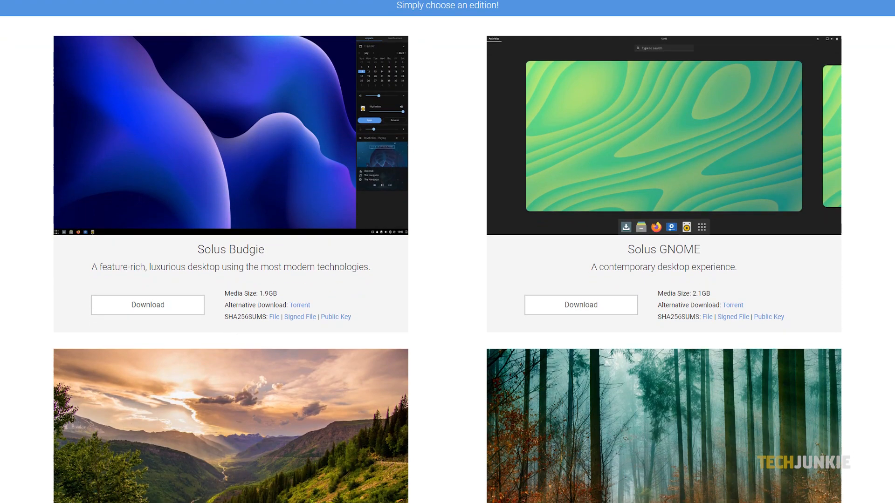
scroll("down", 3)
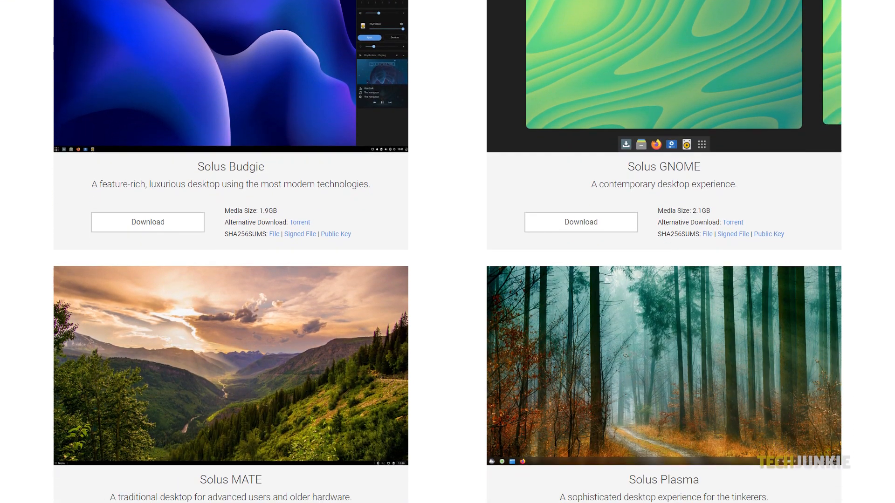
scroll("down", 3)
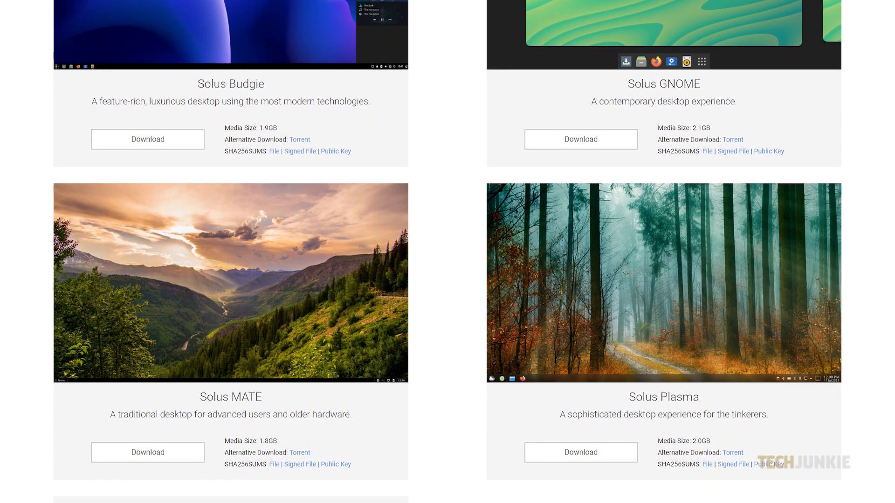
scroll("down", 3)
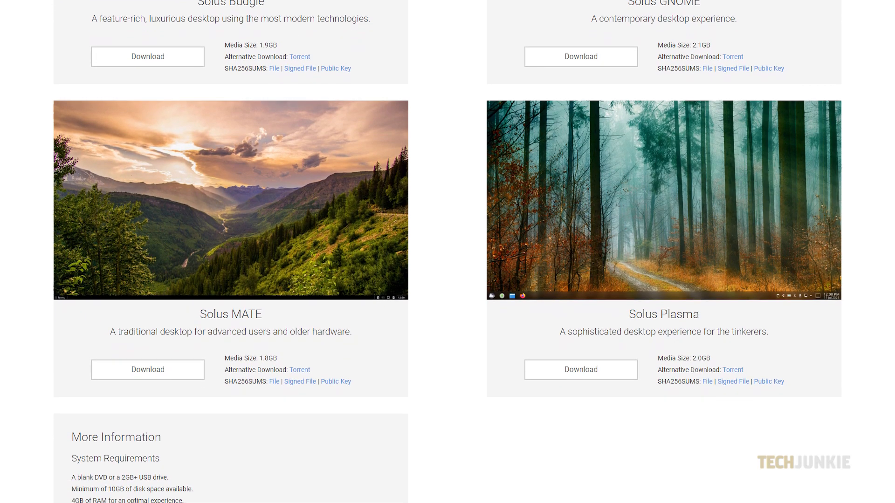
scroll("down", 3)
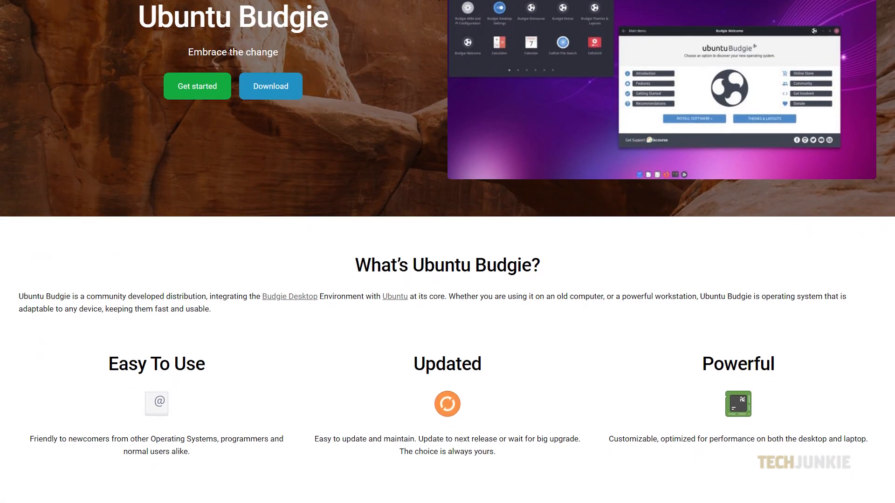
scroll("down", 3)
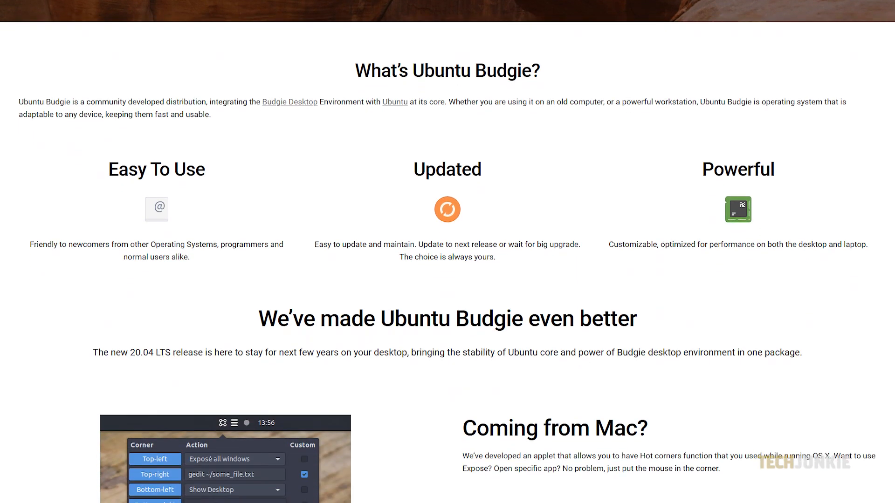
scroll("down", 3)
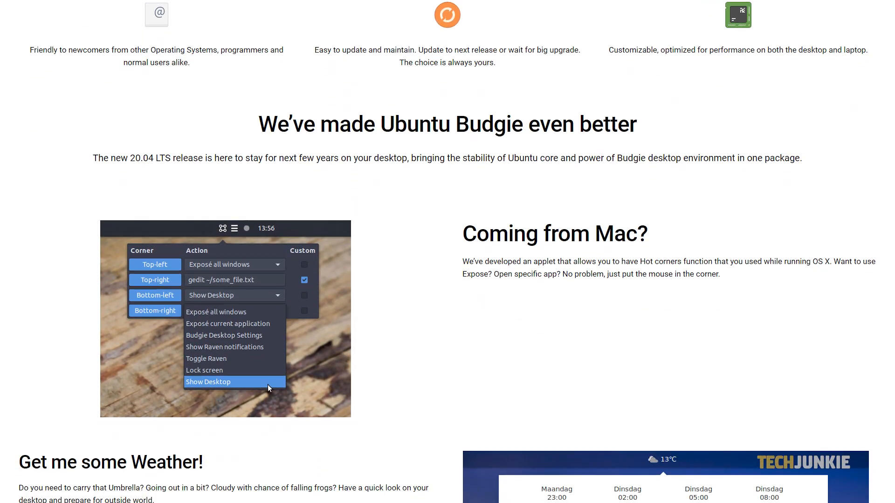
scroll("down", 3)
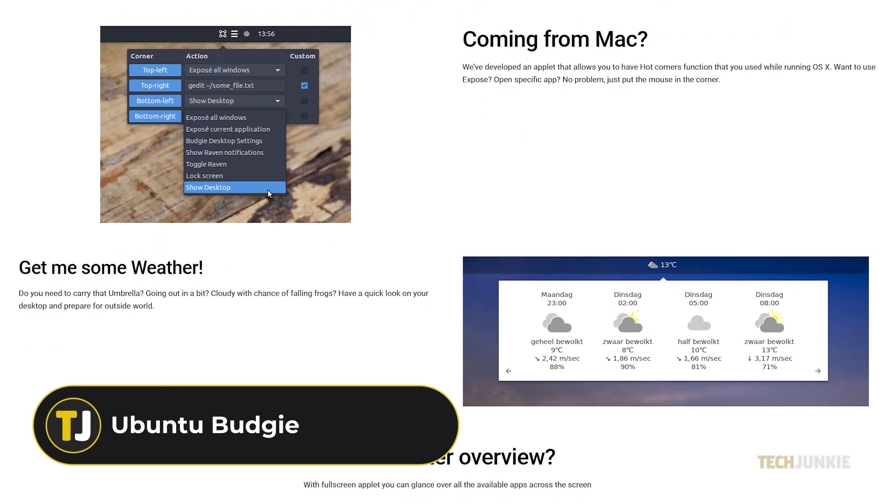
scroll("down", 3)
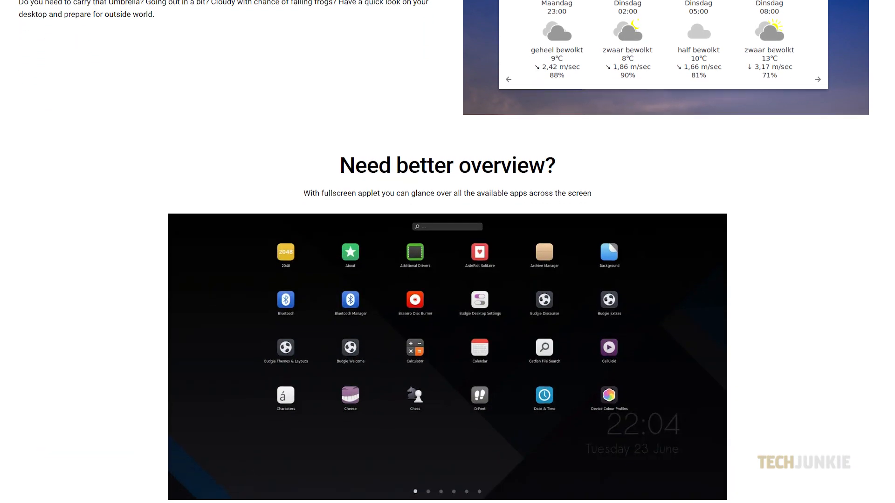
scroll("down", 3)
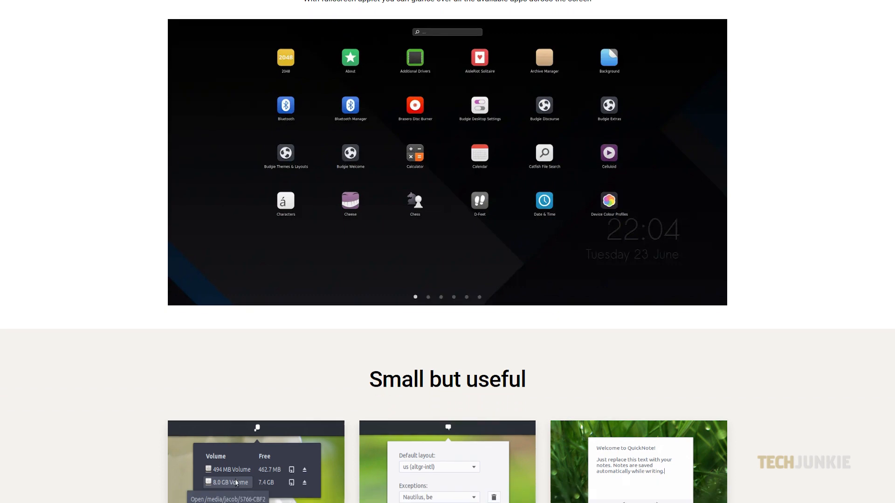
scroll("down", 3)
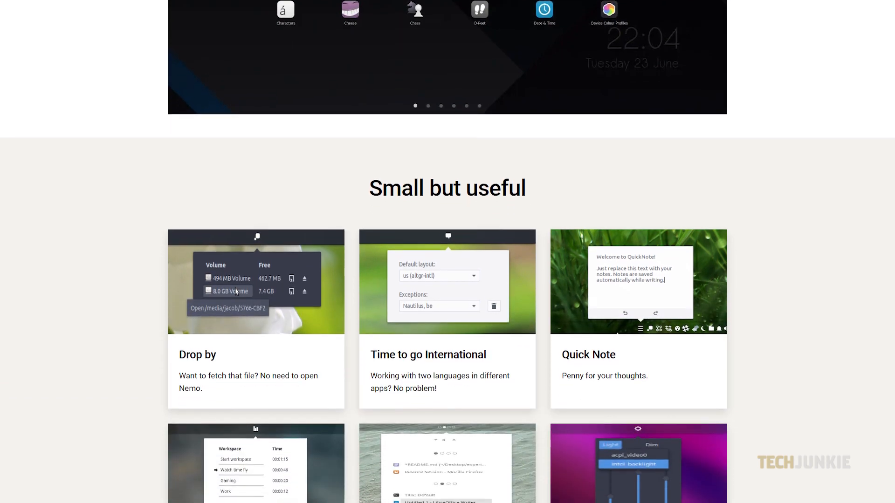
scroll("down", 3)
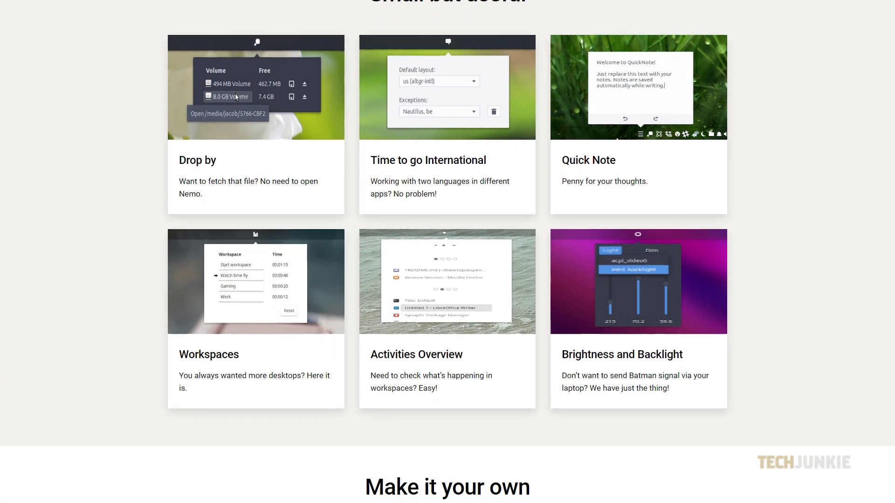
scroll("down", 3)
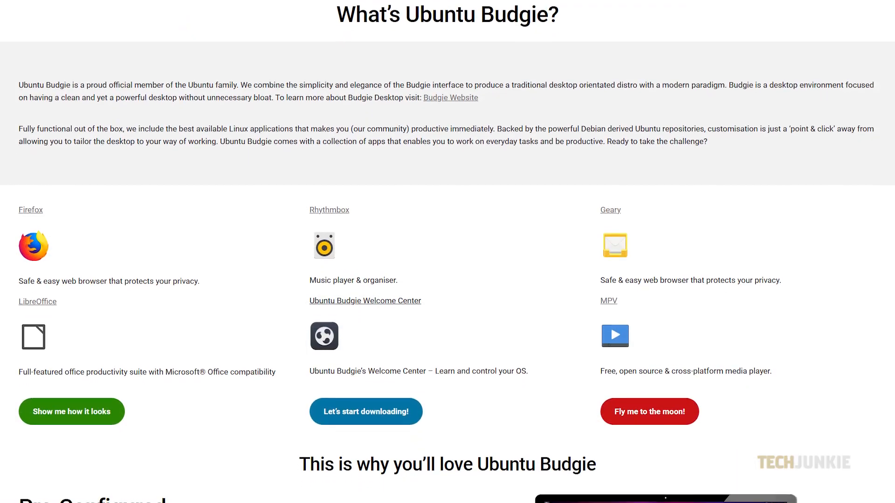
scroll("down", 3)
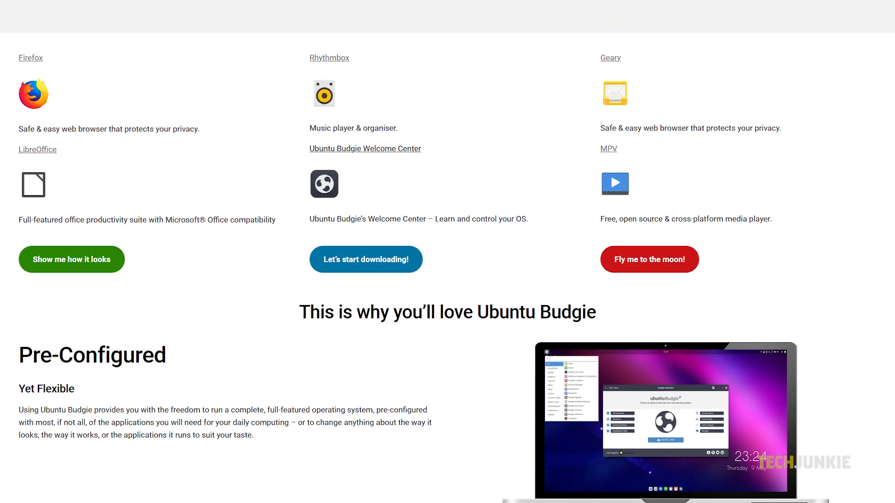
scroll("down", 3)
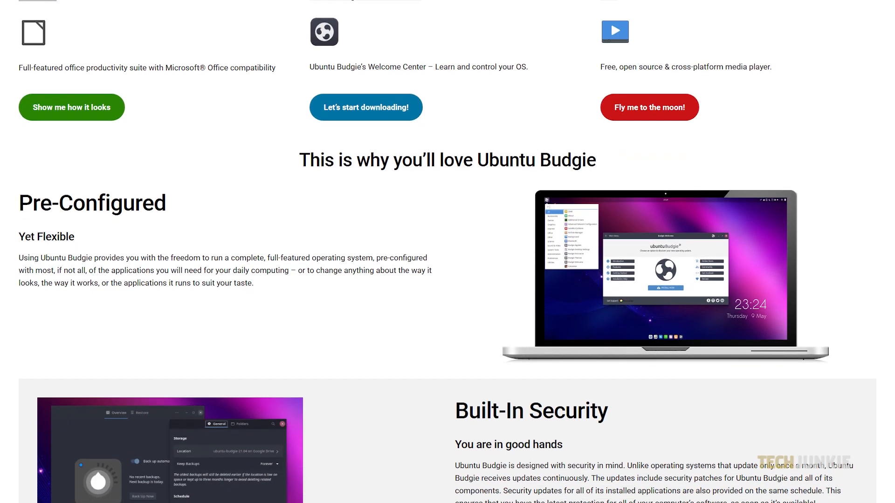
scroll("down", 3)
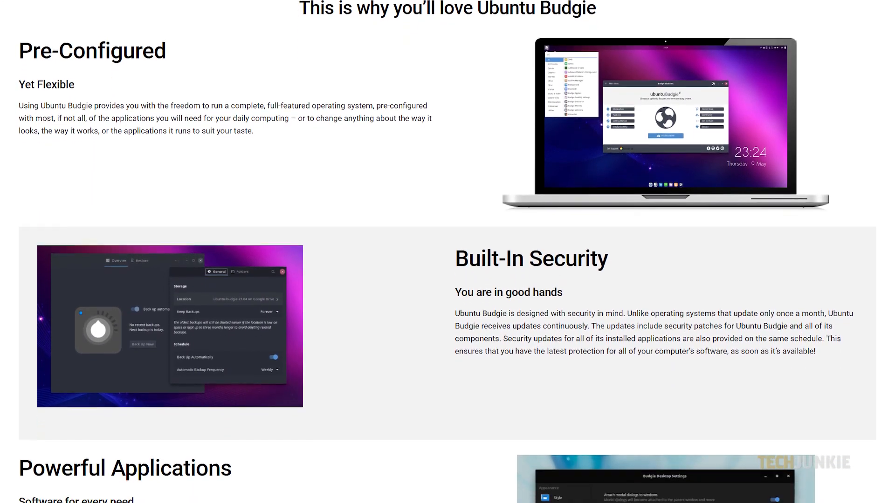
scroll("down", 3)
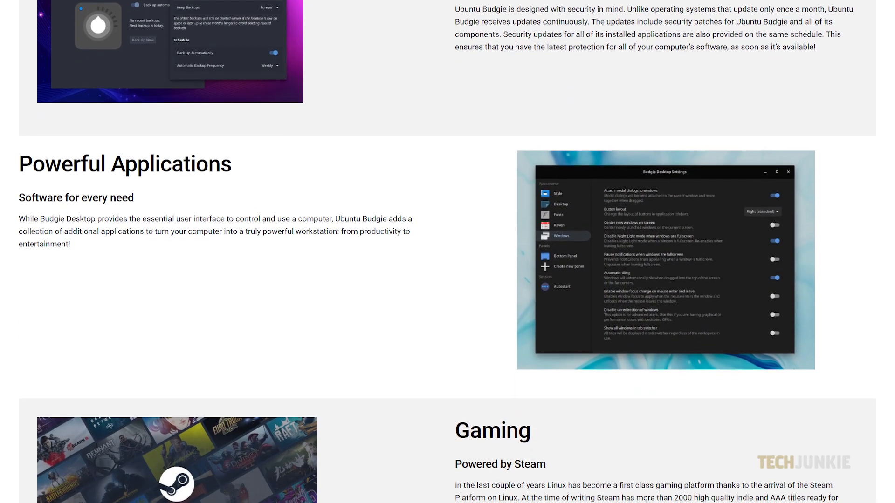
scroll("down", 3)
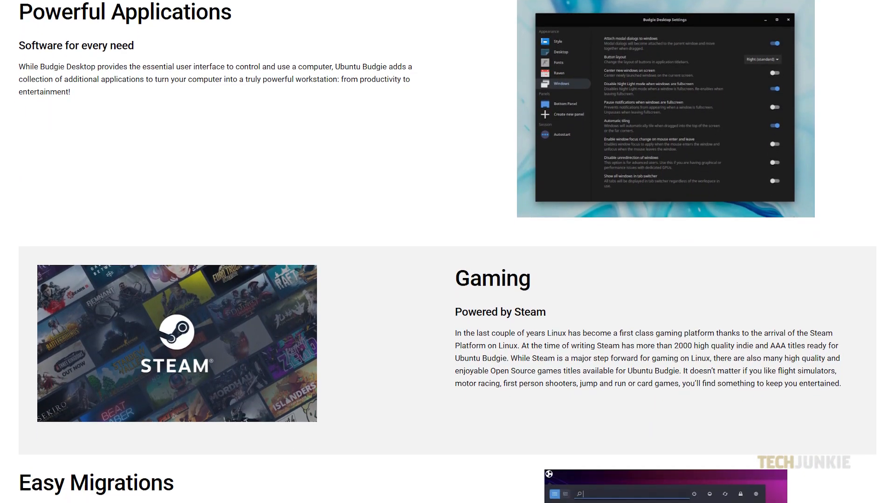
scroll("down", 3)
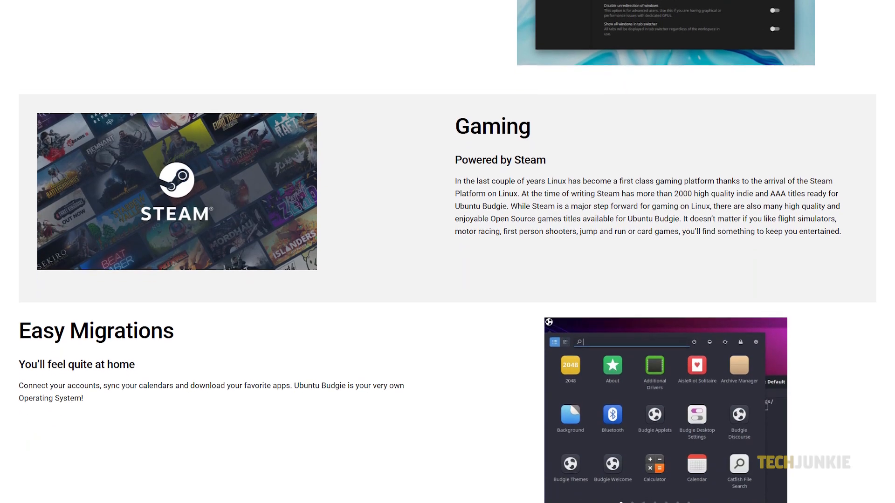
scroll("down", 3)
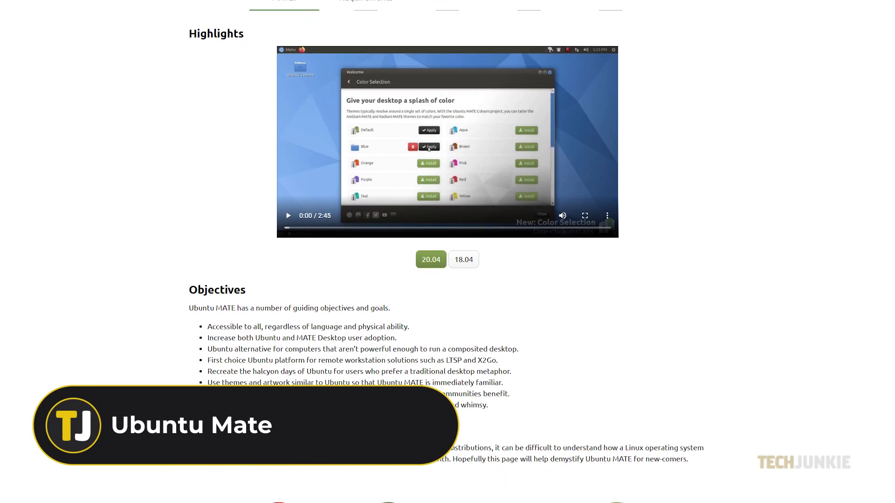
scroll("down", 3)
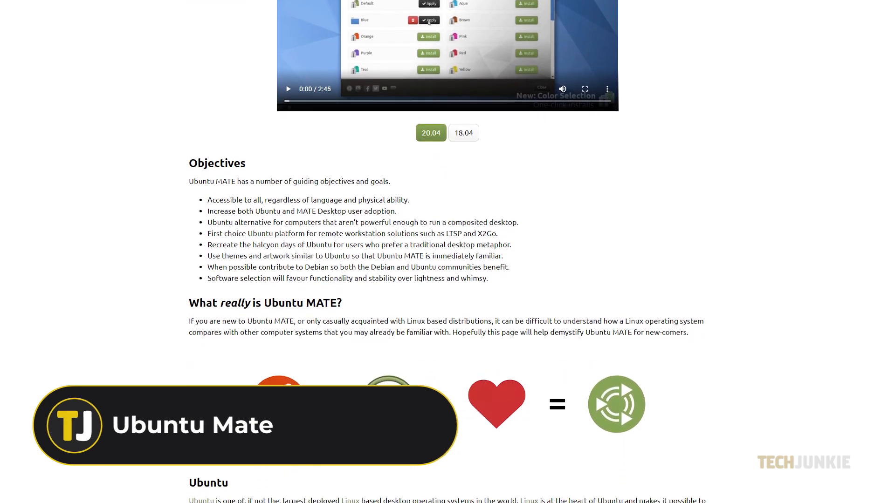
scroll("down", 3)
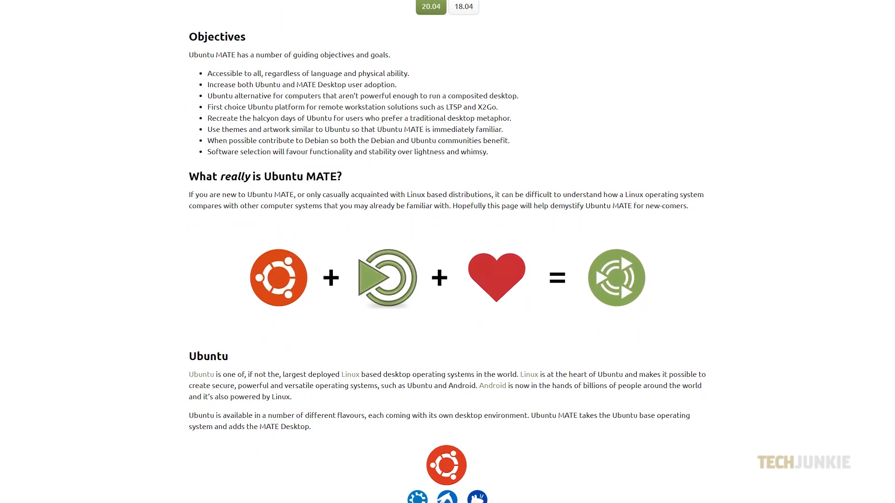
scroll("down", 3)
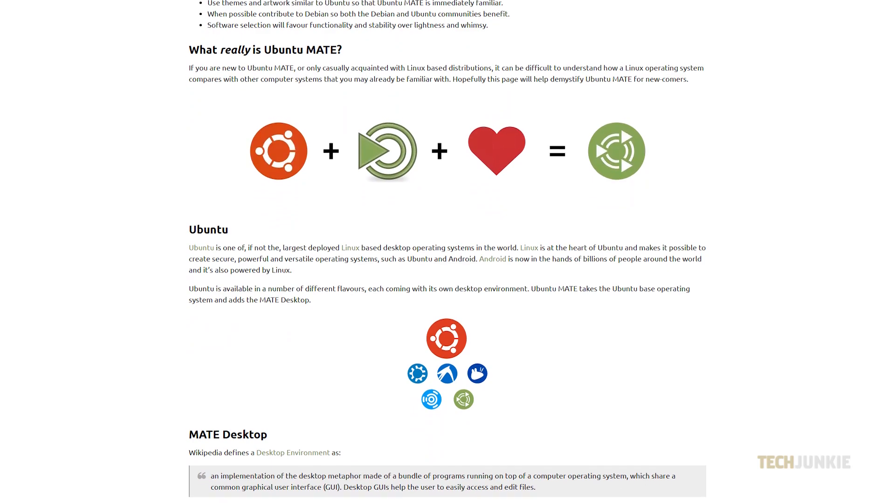
scroll("down", 3)
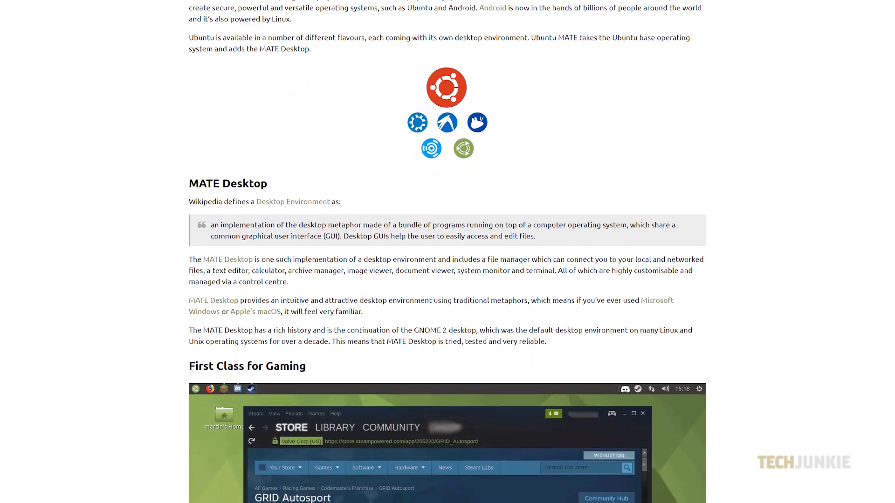
scroll("down", 3)
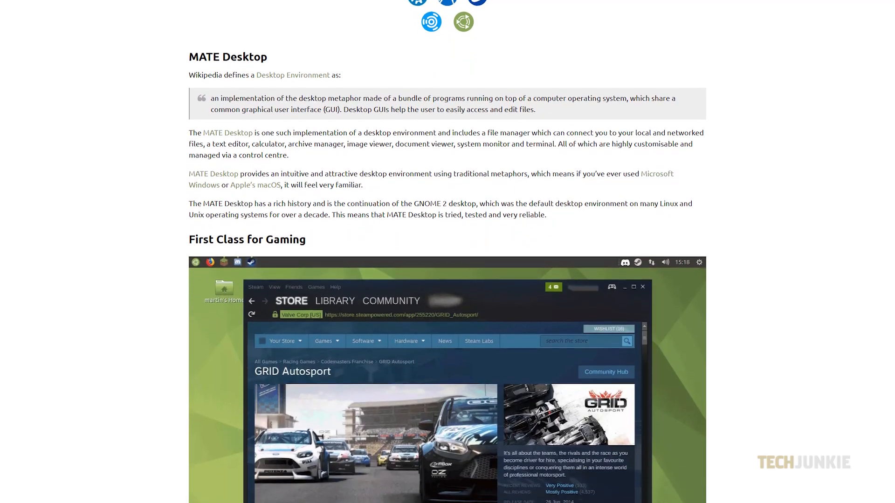
scroll("down", 3)
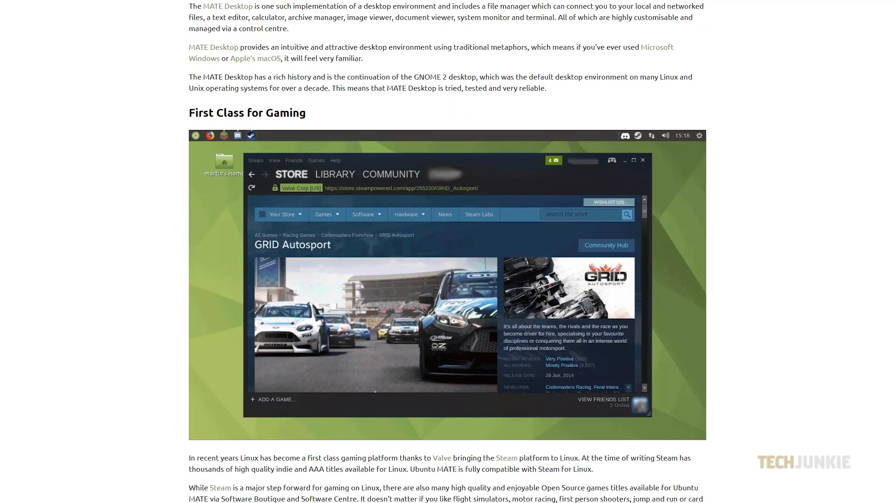
scroll("down", 3)
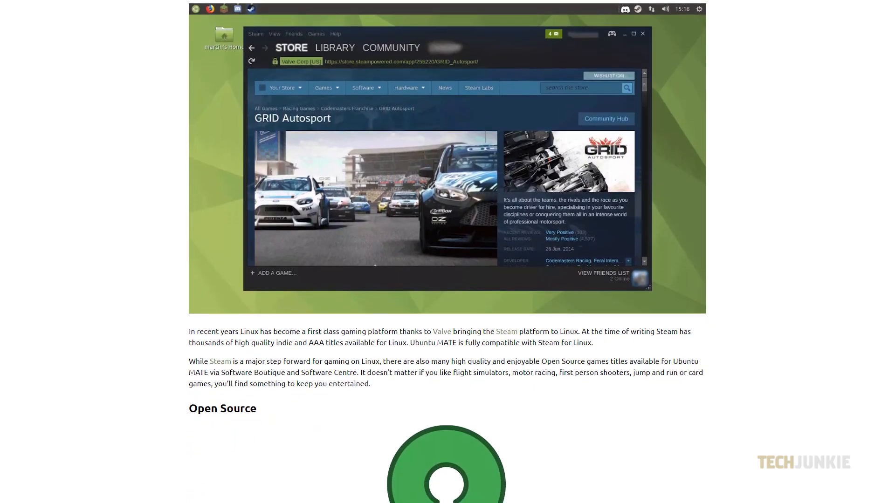
scroll("down", 3)
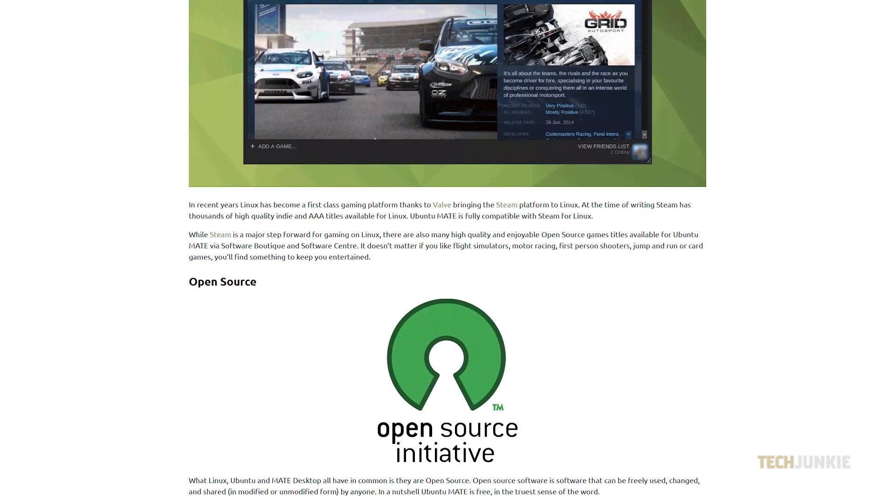
scroll("down", 3)
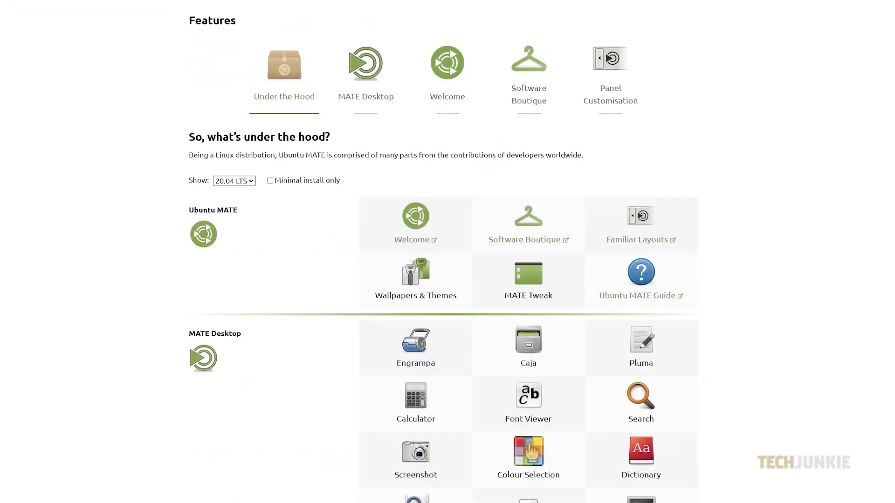
scroll("down", 3)
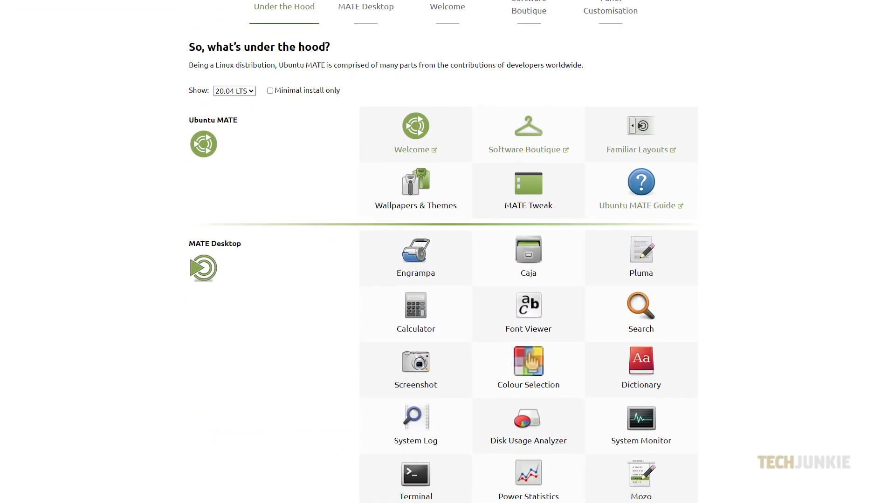
scroll("down", 3)
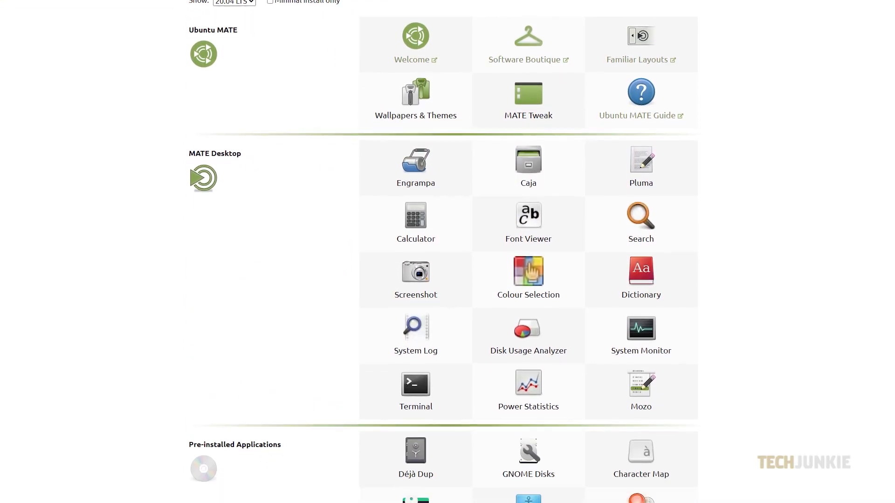
scroll("down", 3)
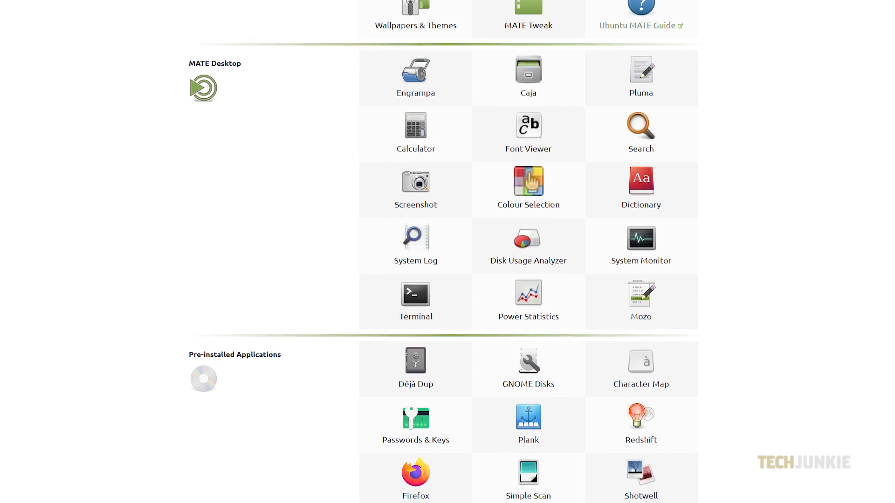
scroll("down", 3)
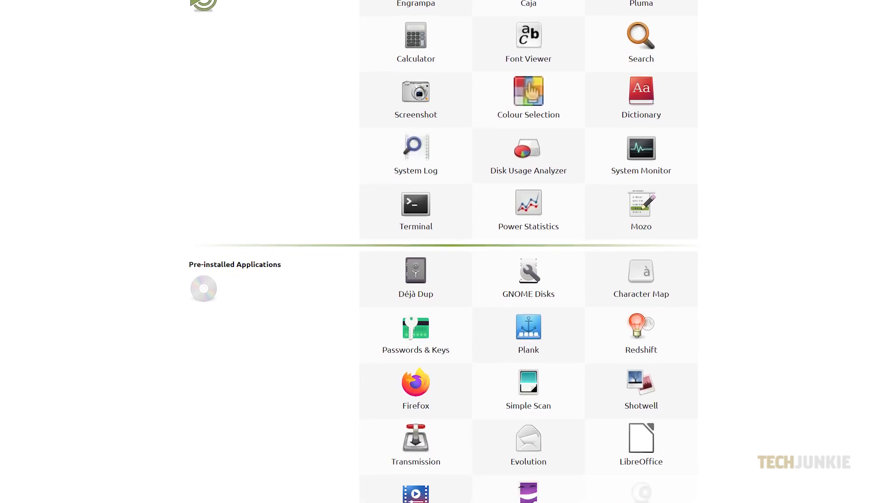
scroll("down", 3)
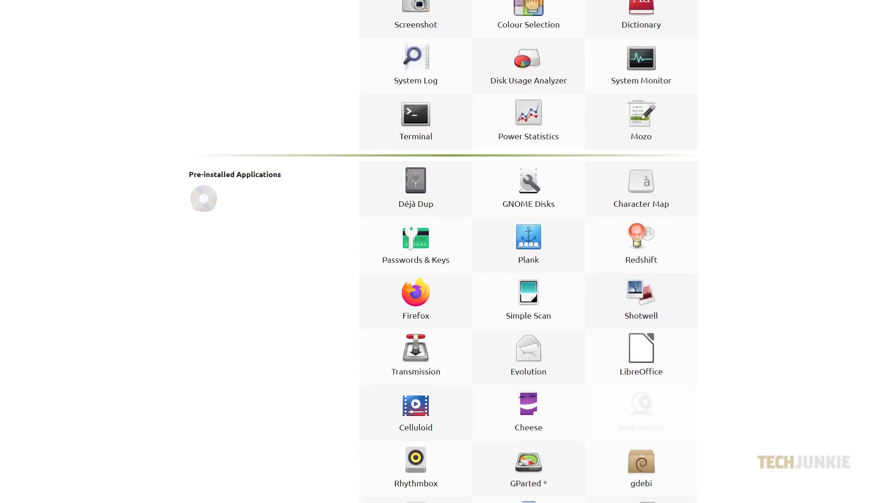
scroll("down", 3)
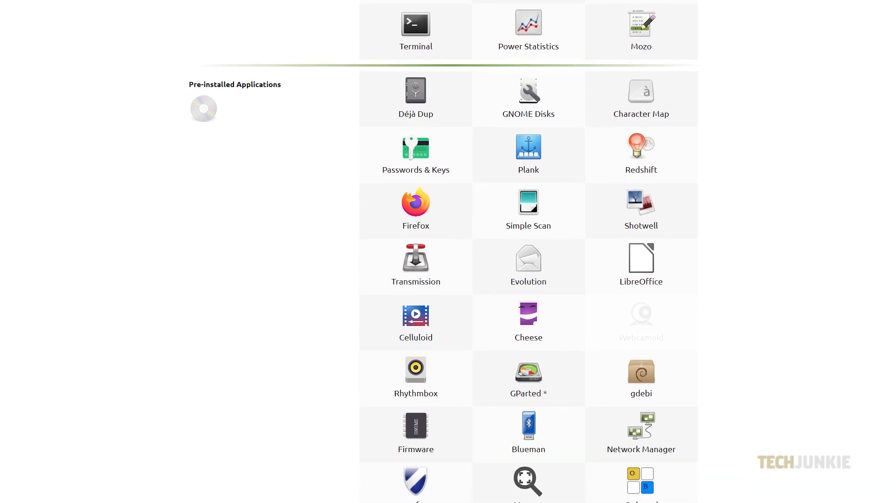
scroll("down", 3)
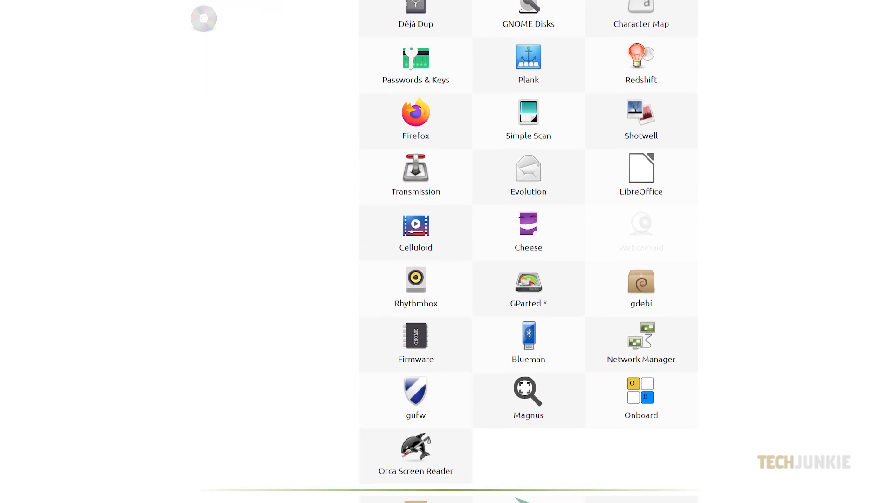
scroll("down", 3)
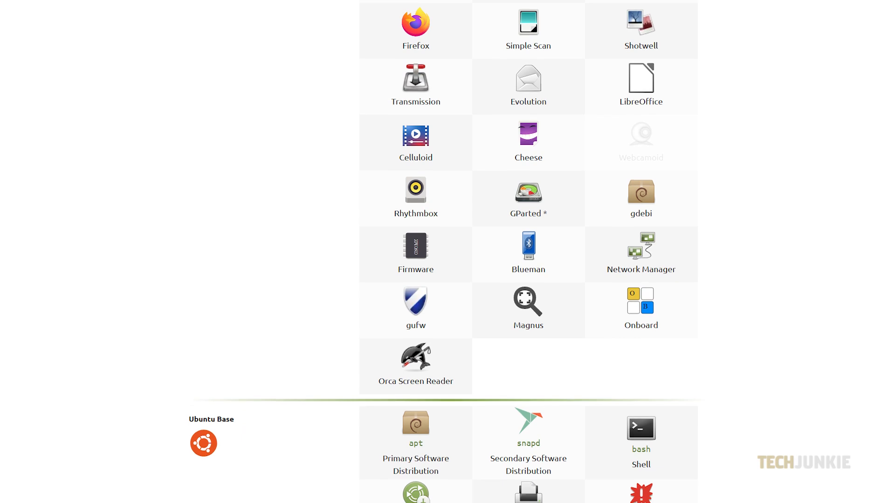
scroll("down", 3)
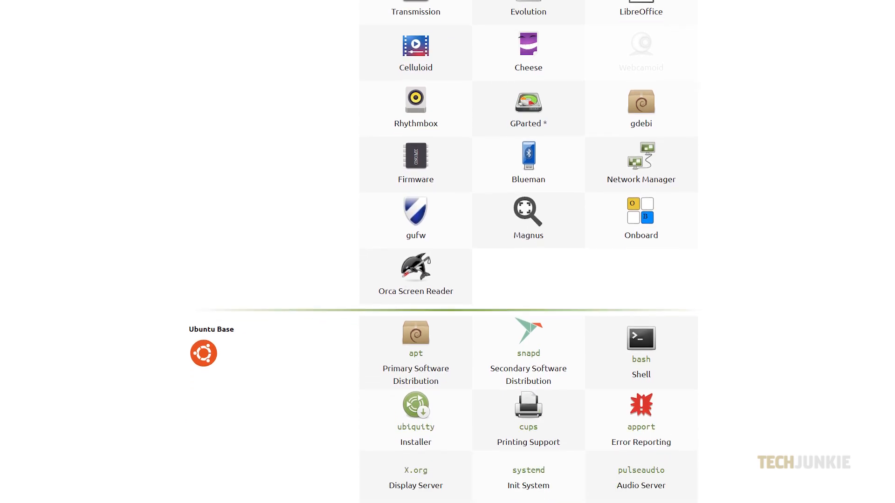
scroll("down", 3)
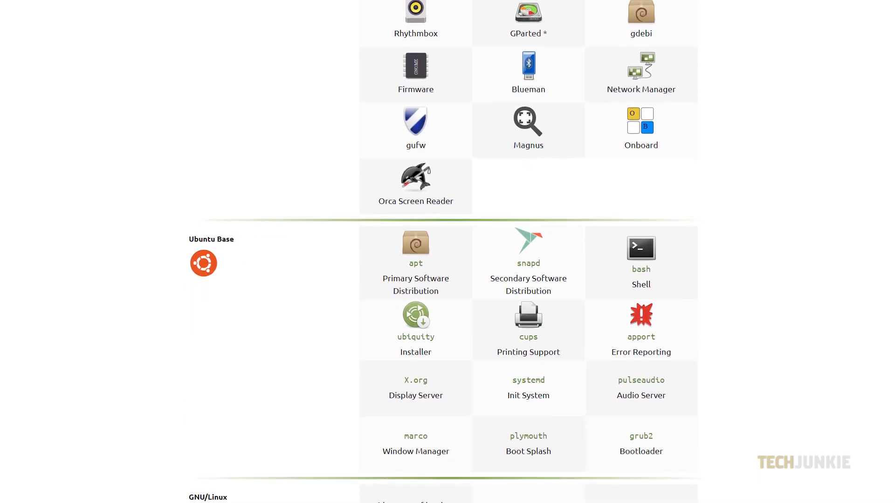